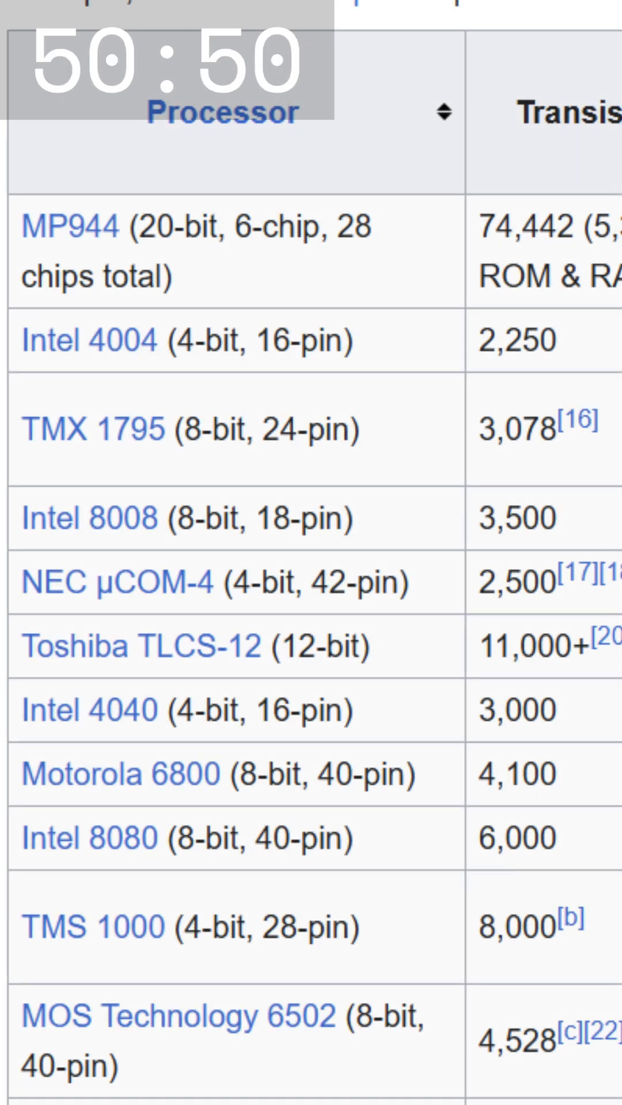
scroll("down", 3)
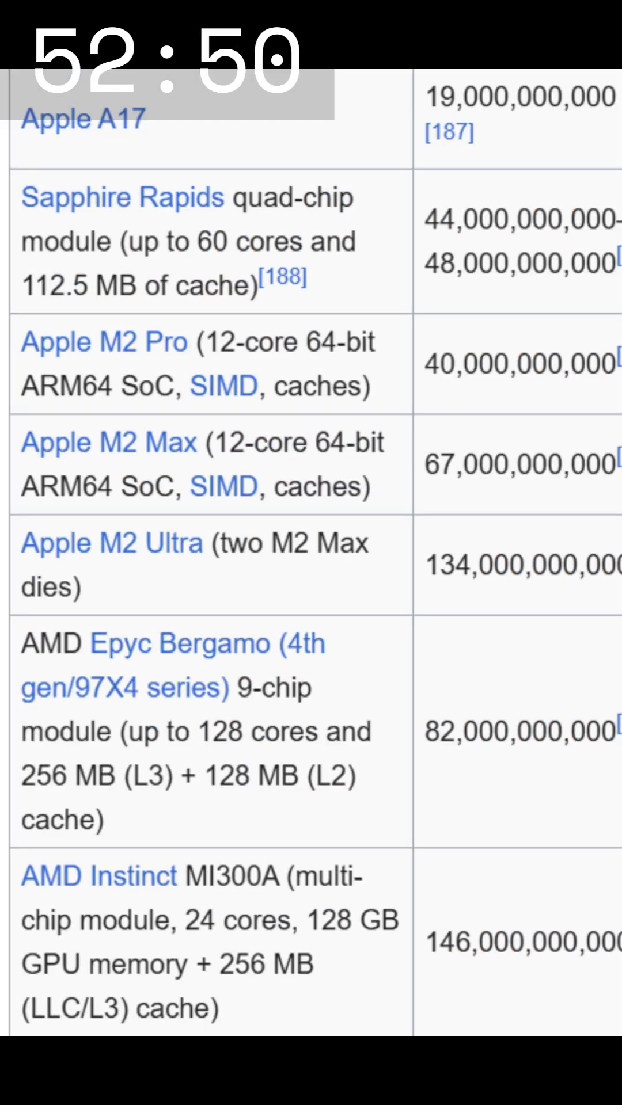